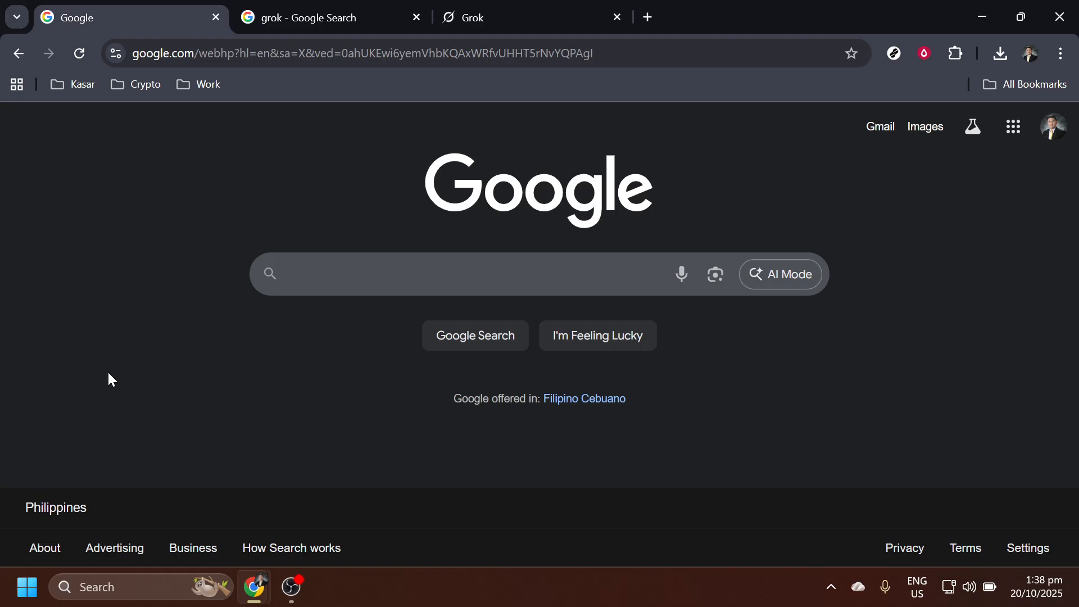
mouse_move(124, 378)
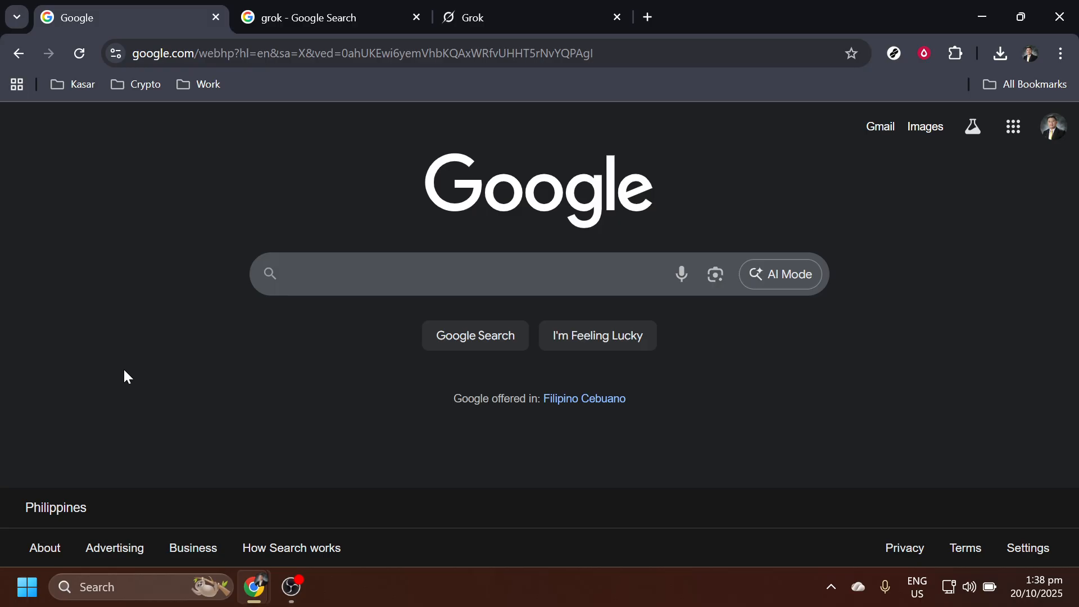
mouse_move(331, 324)
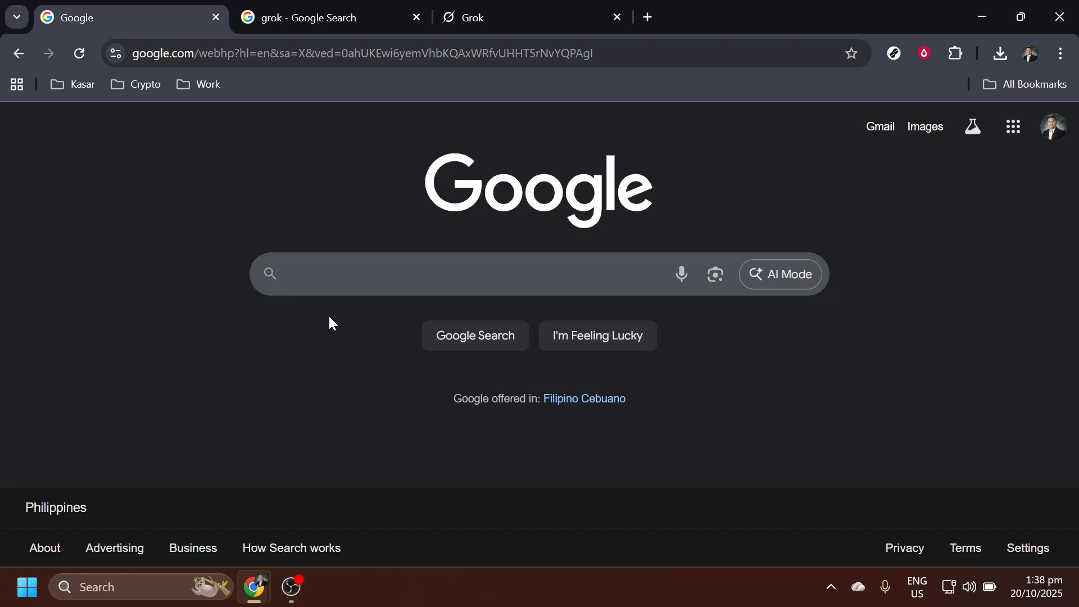
mouse_move(334, 315)
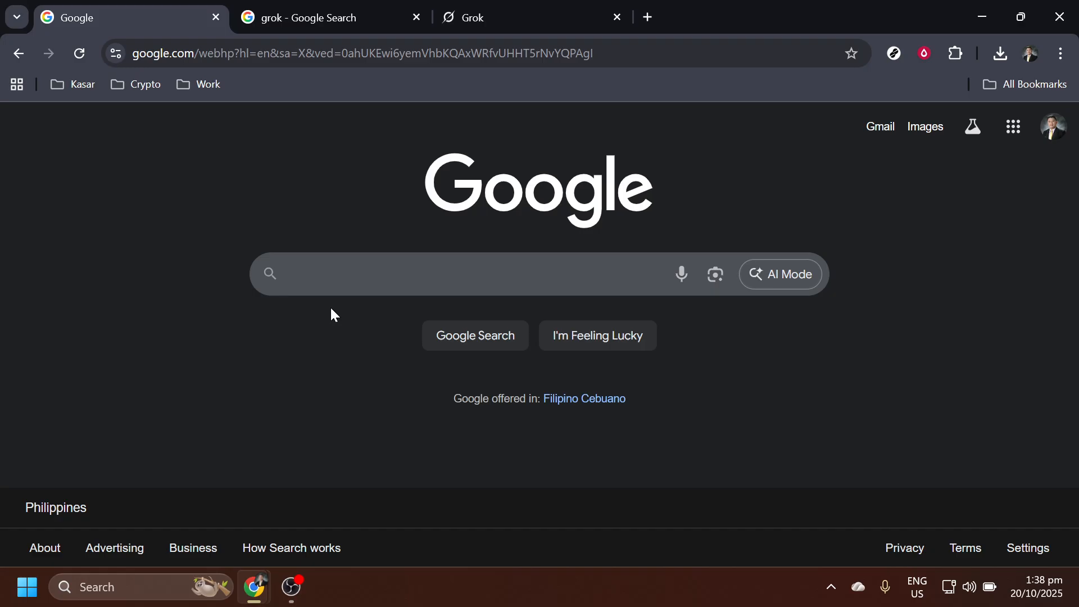
Search Google for 'grok' to reach the Grok website result
type("g")
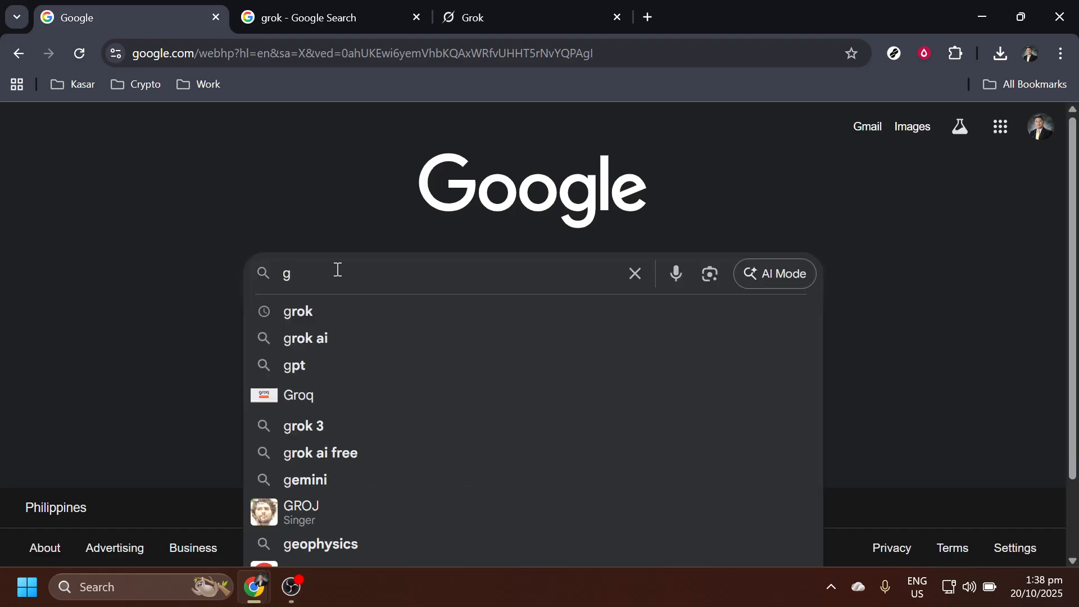
type("rok")
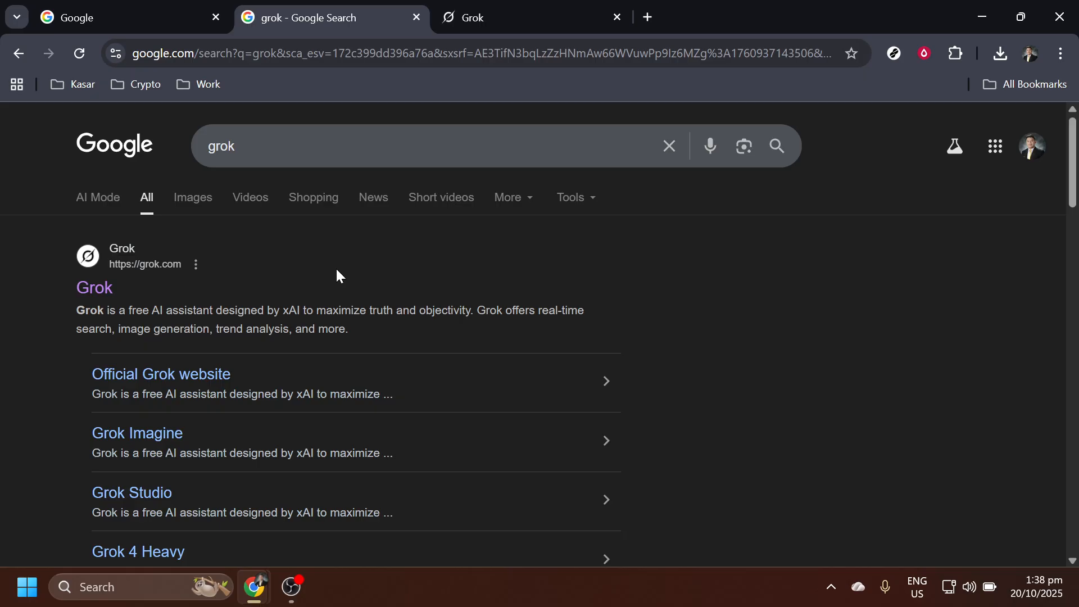
mouse_move(191, 288)
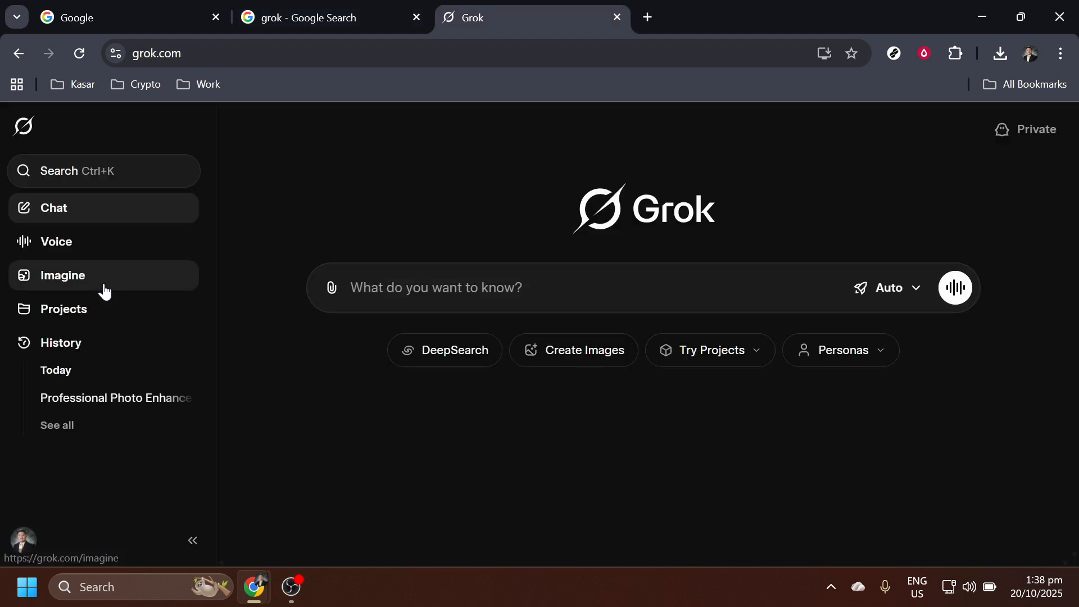
mouse_move(849, 392)
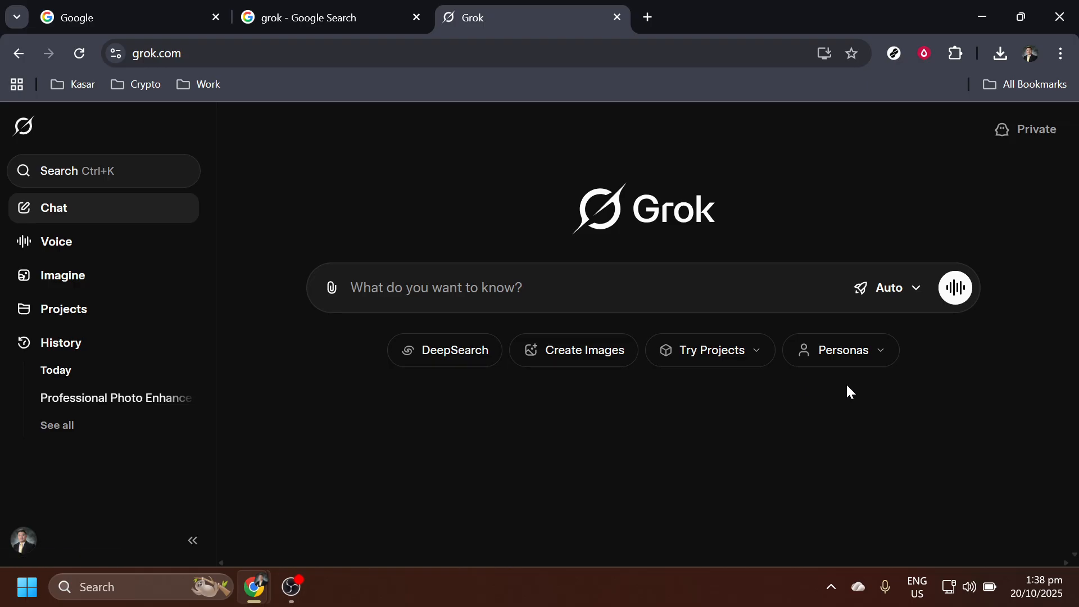
mouse_move(876, 397)
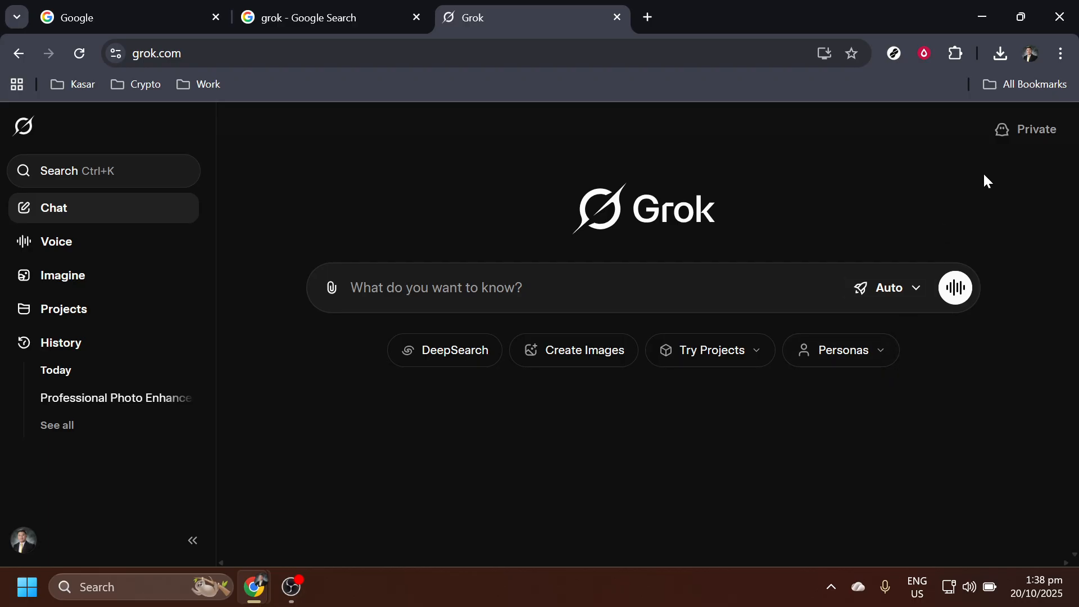
mouse_move(1039, 54)
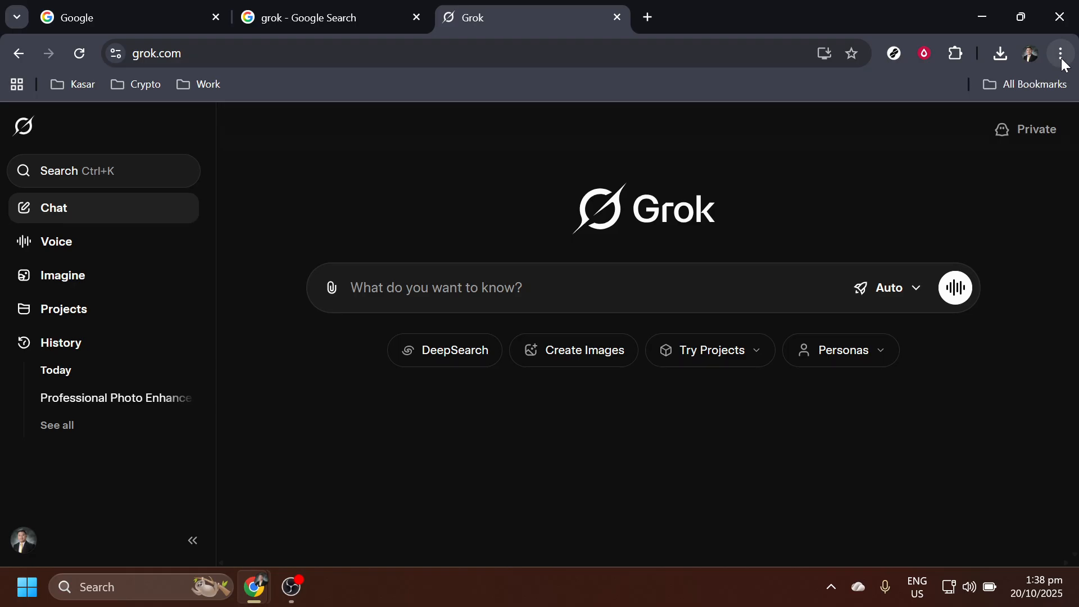
Show Chrome's three-dot page menu to reach the save and install options for Grok
left_click(1060, 53)
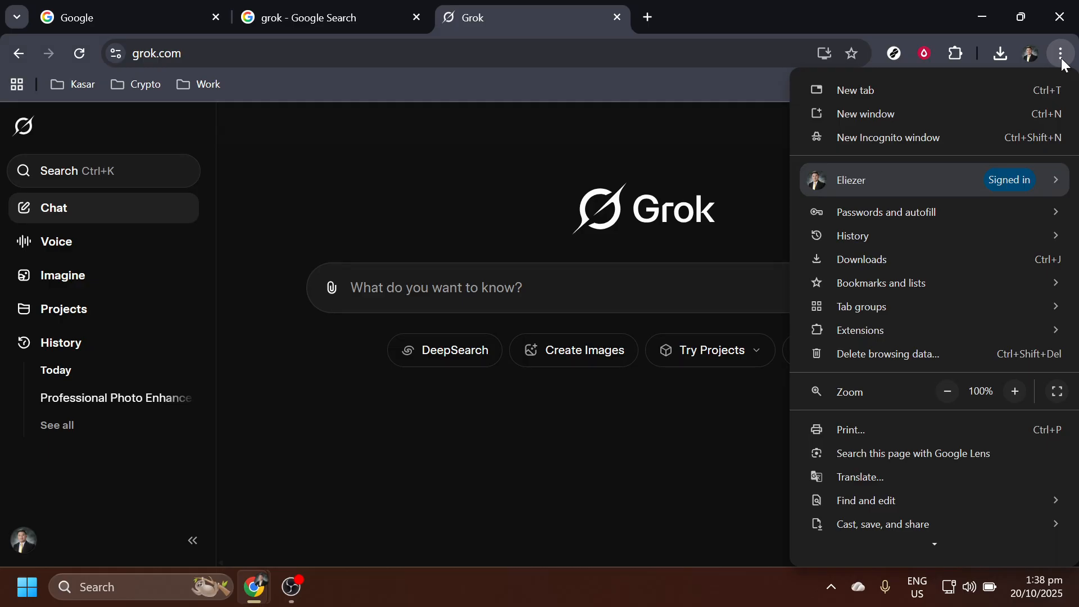
mouse_move(1026, 72)
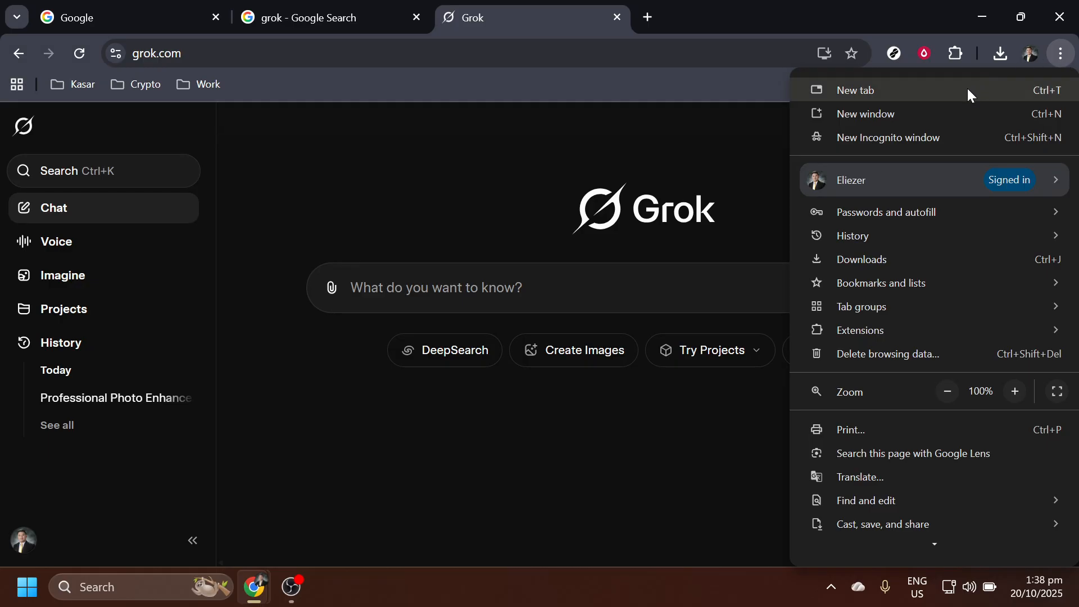
mouse_move(921, 394)
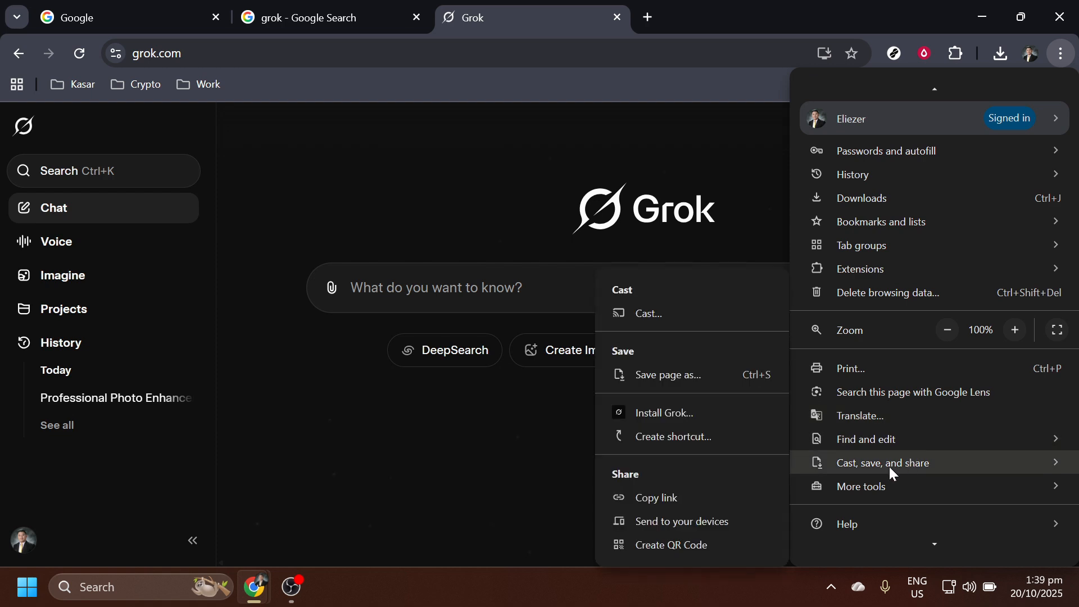
mouse_move(886, 471)
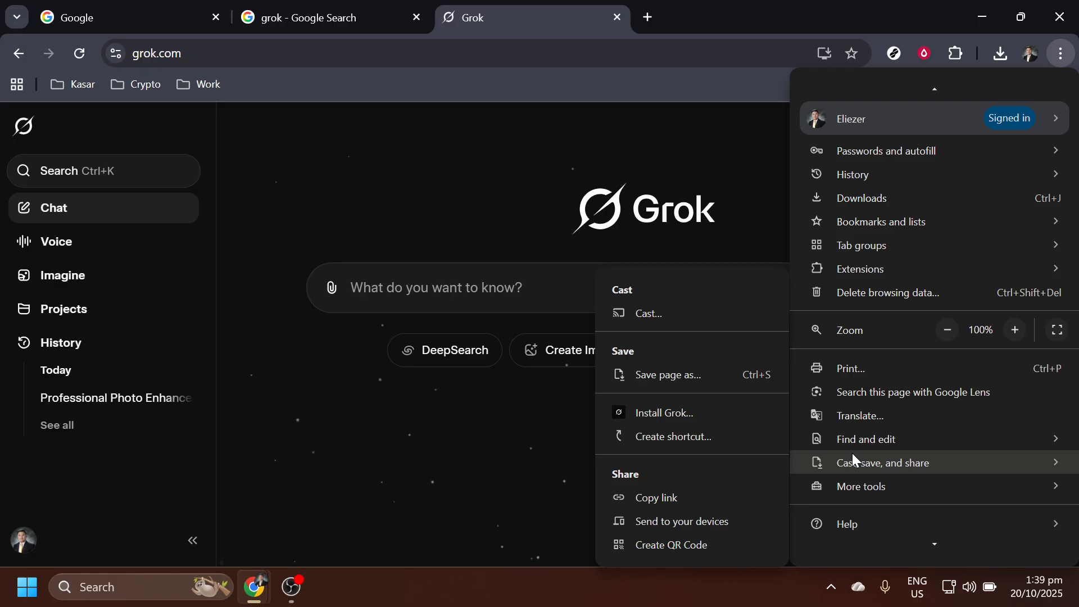
mouse_move(726, 413)
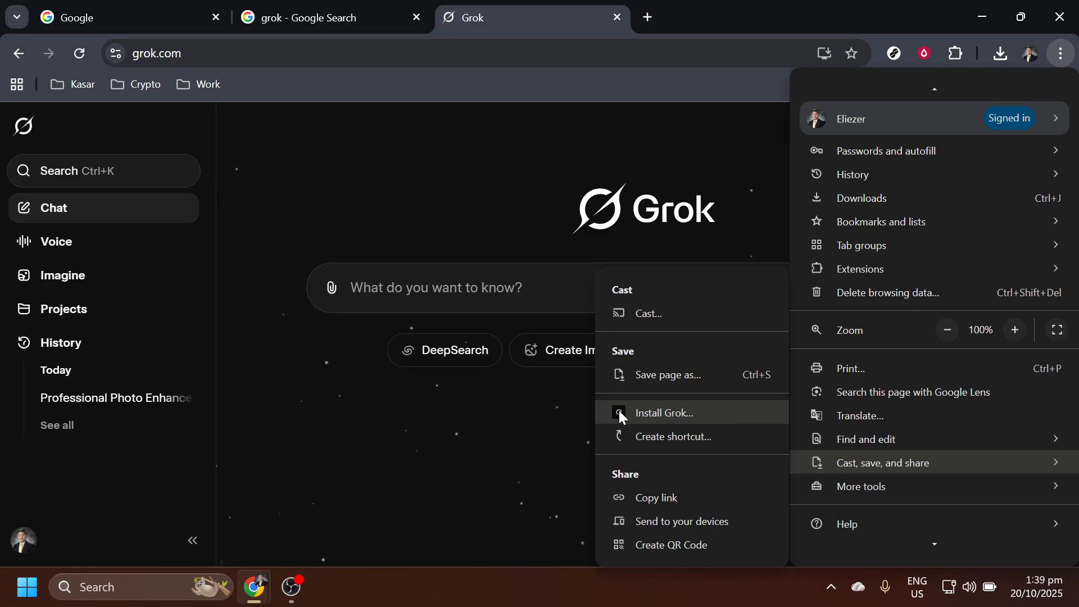
mouse_move(677, 416)
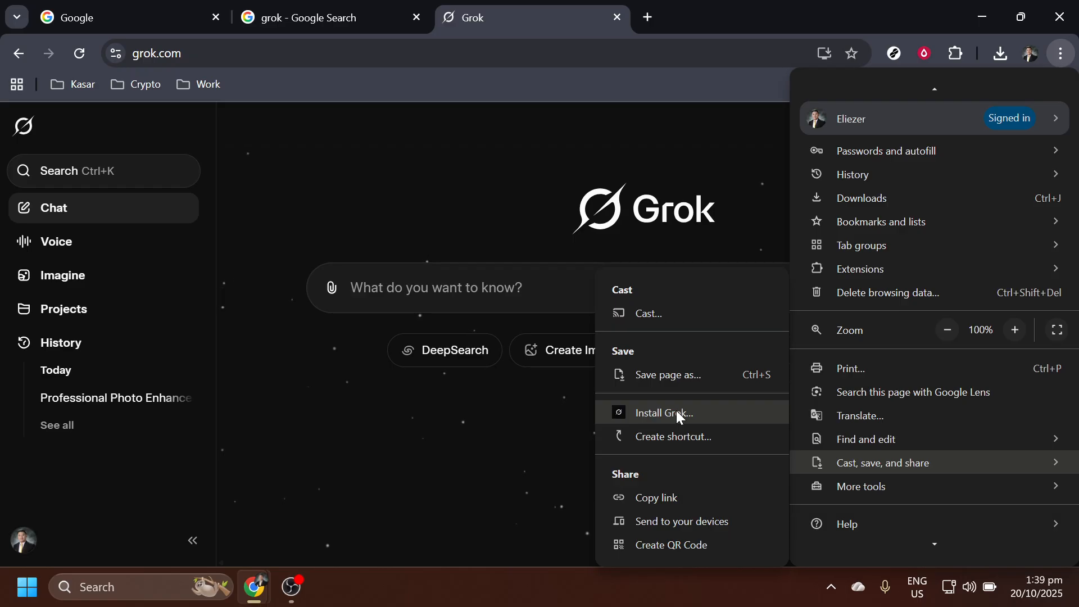
Install Grok as a Chrome web app and confirm in the Install app dialog
left_click(666, 412)
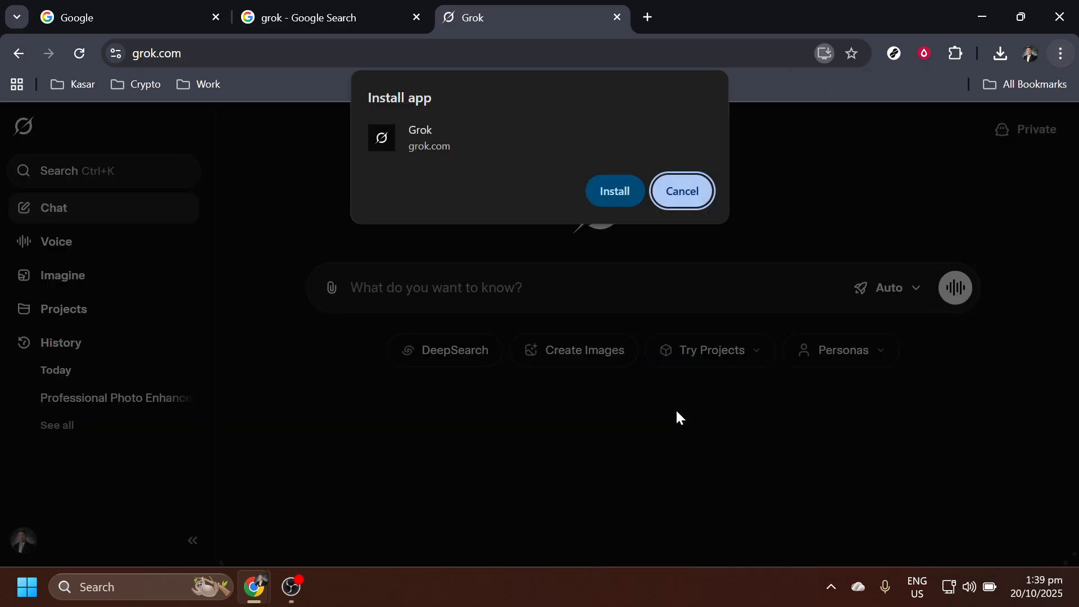
mouse_move(640, 302)
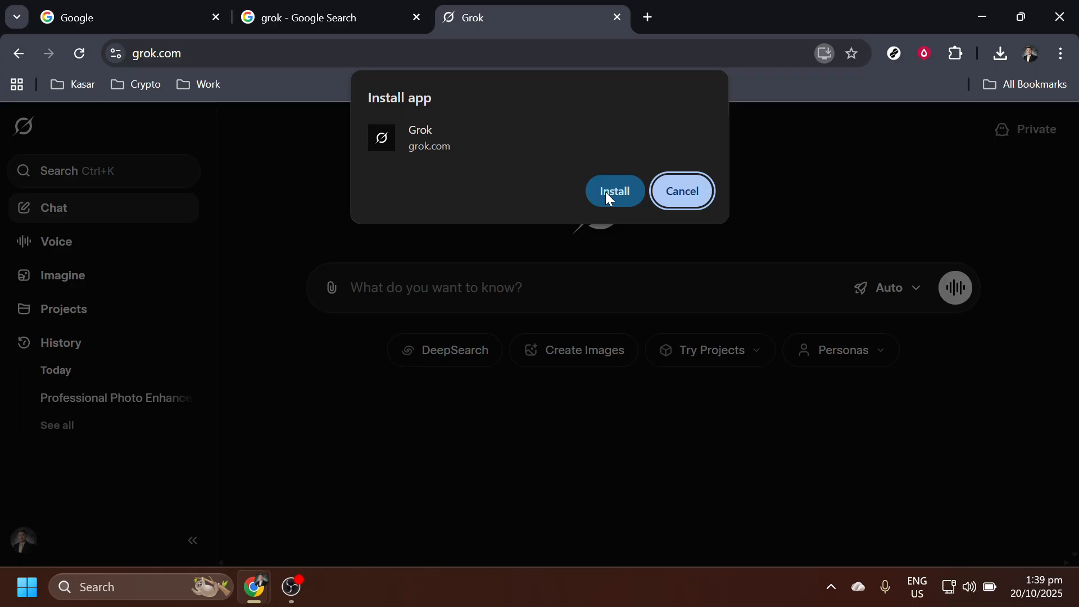
left_click(681, 191)
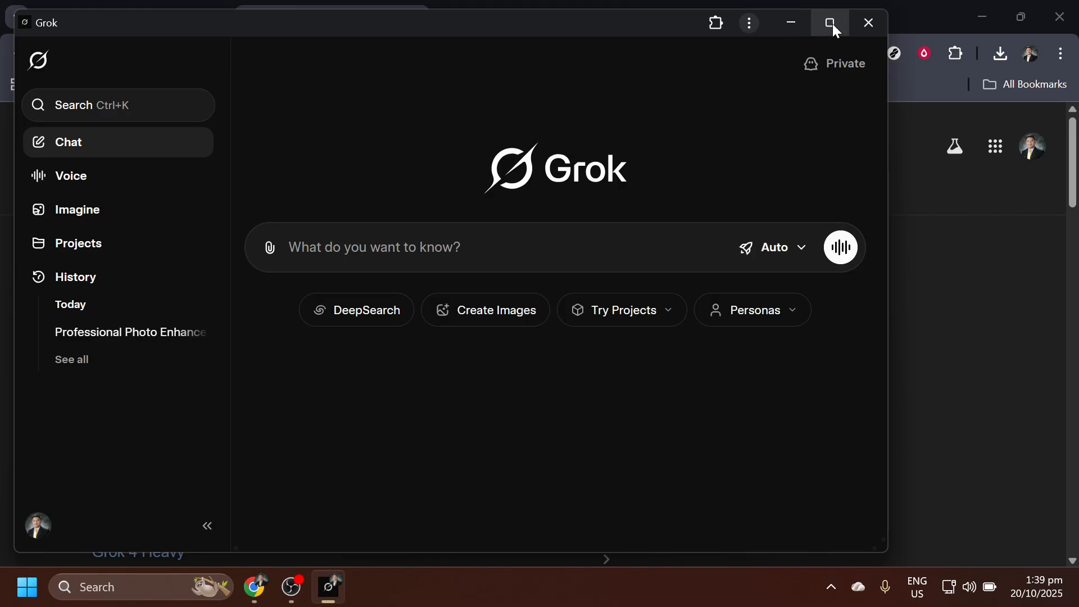
Maximize the standalone Grok app window to fill the screen
left_click(829, 22)
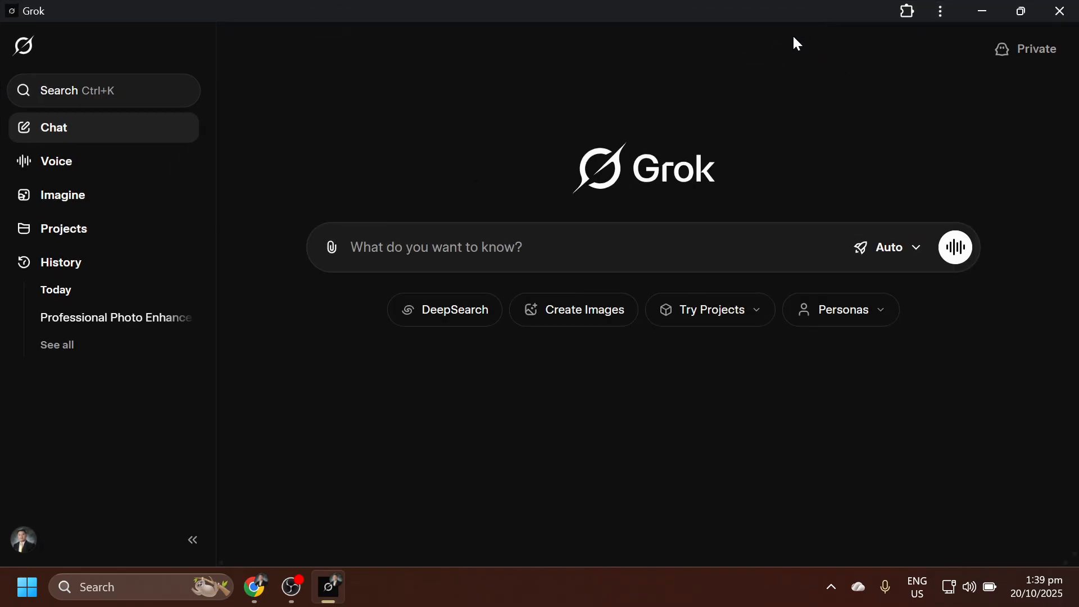
mouse_move(790, 45)
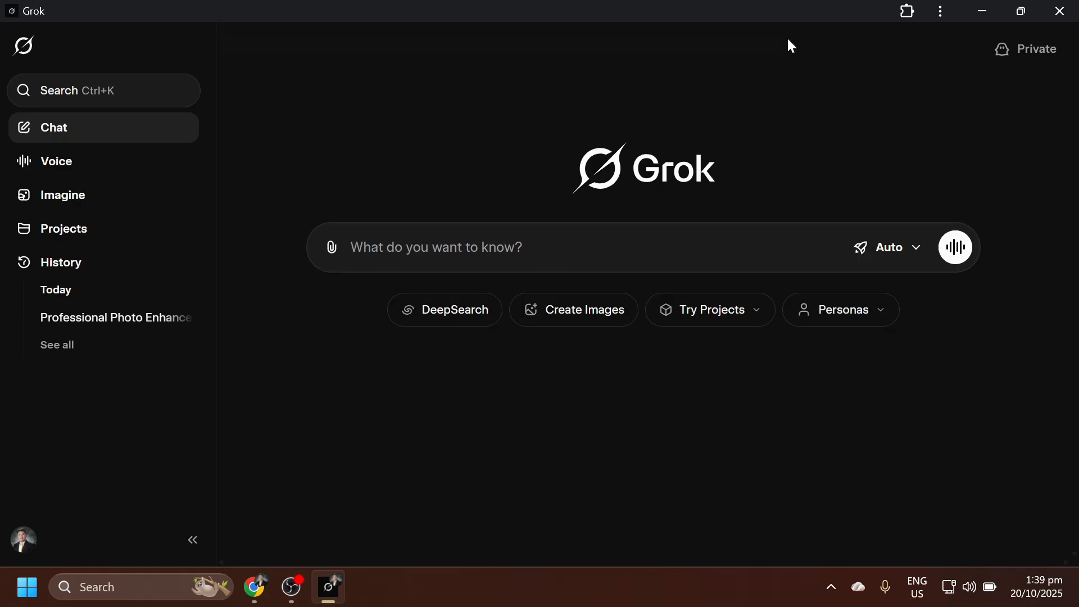
mouse_move(780, 47)
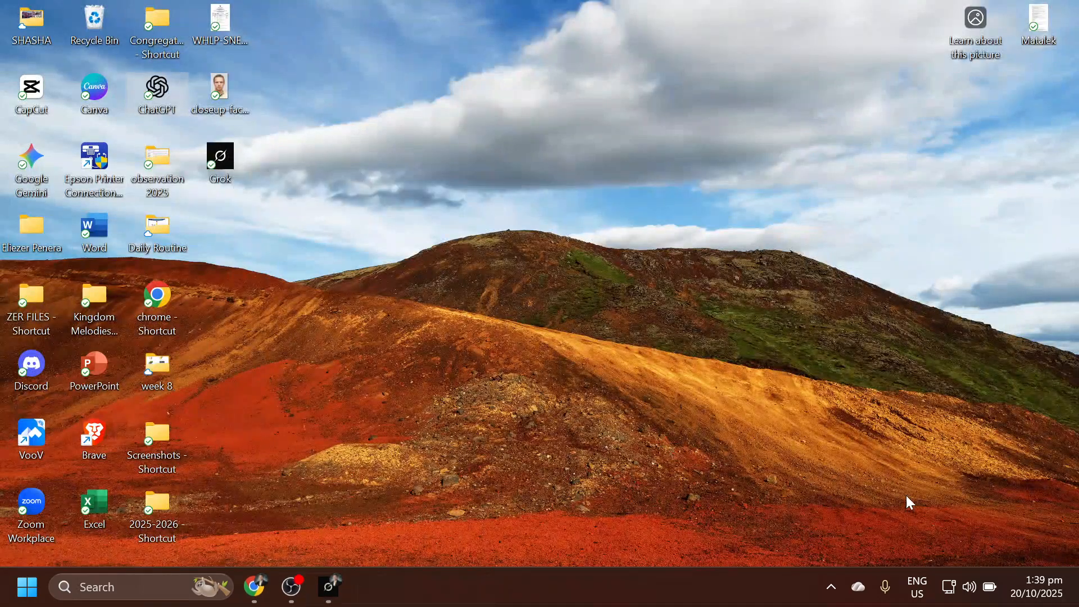
mouse_move(287, 166)
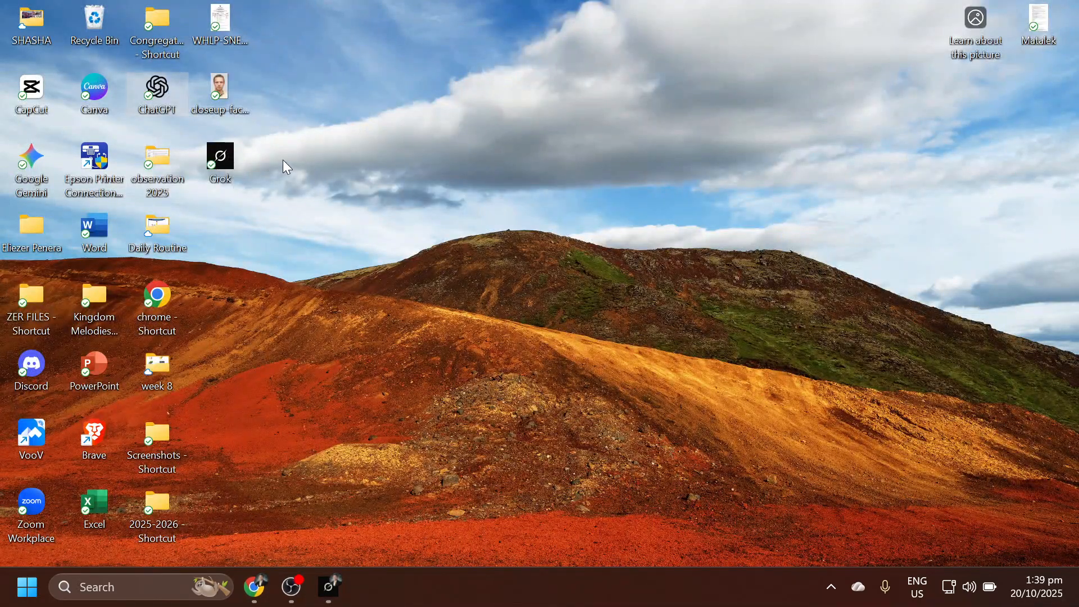
mouse_move(219, 155)
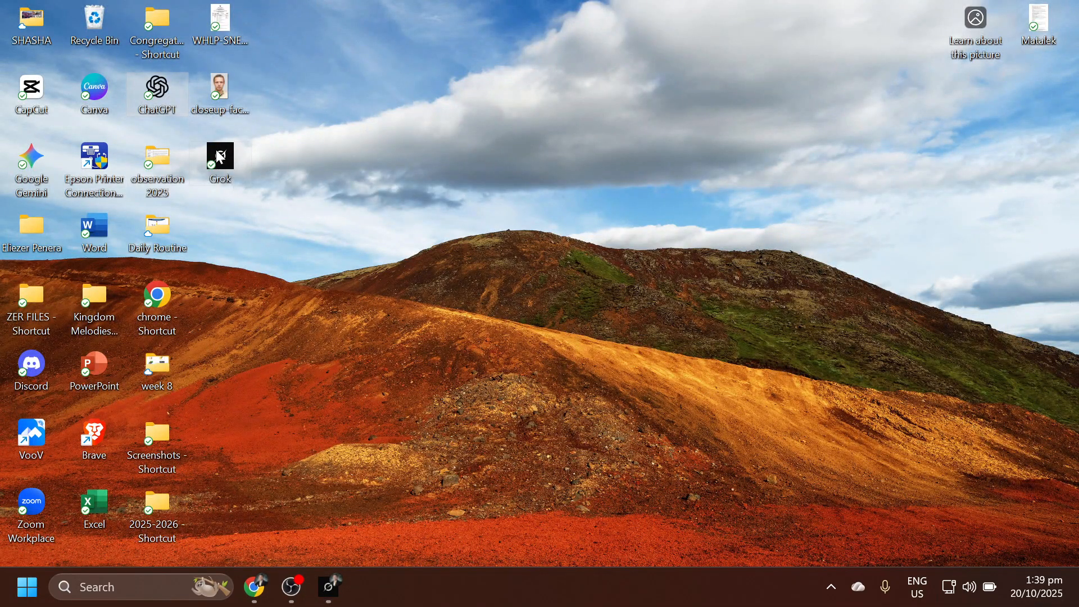
mouse_move(220, 155)
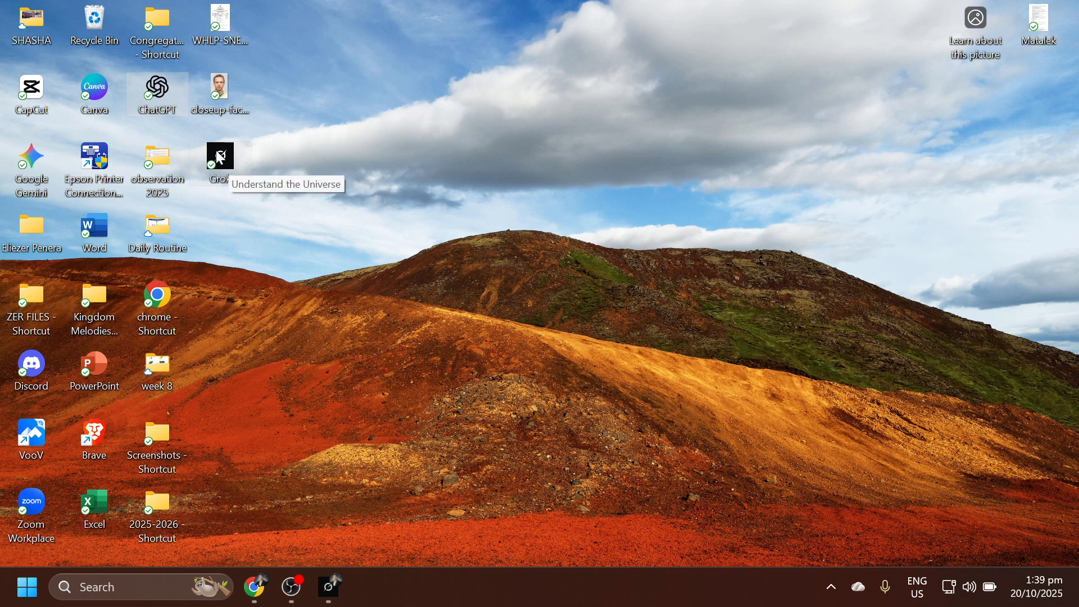